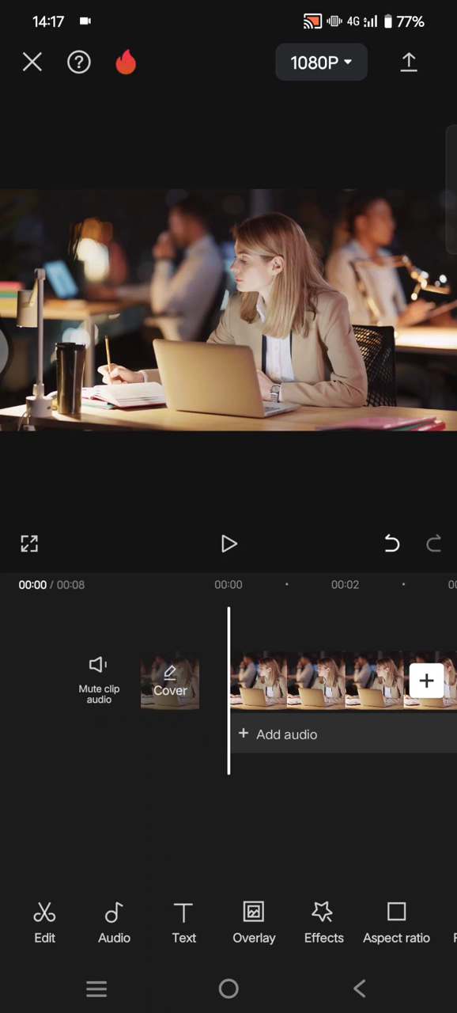
# - Start playing back the eight-second office clip in the preview
pyautogui.click(228, 545)
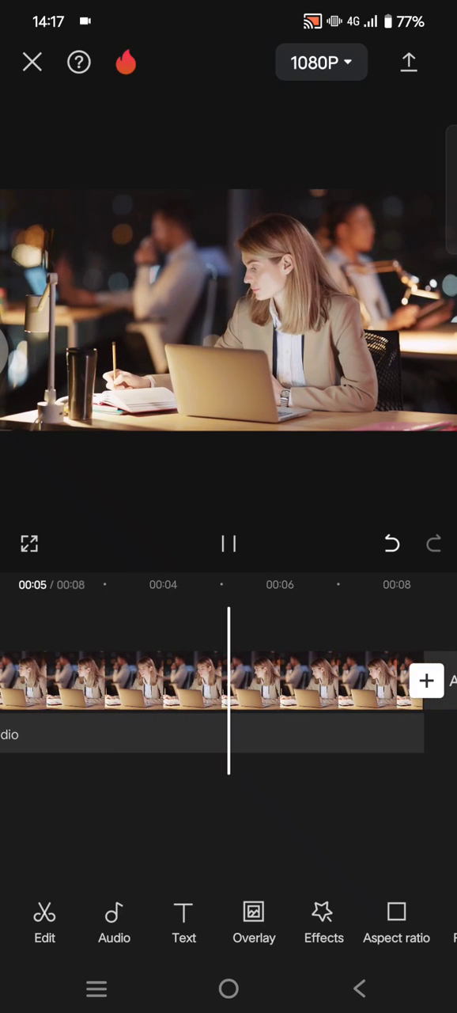
# - Pause the office clip, then replay it from 00:00
pyautogui.click(228, 544)
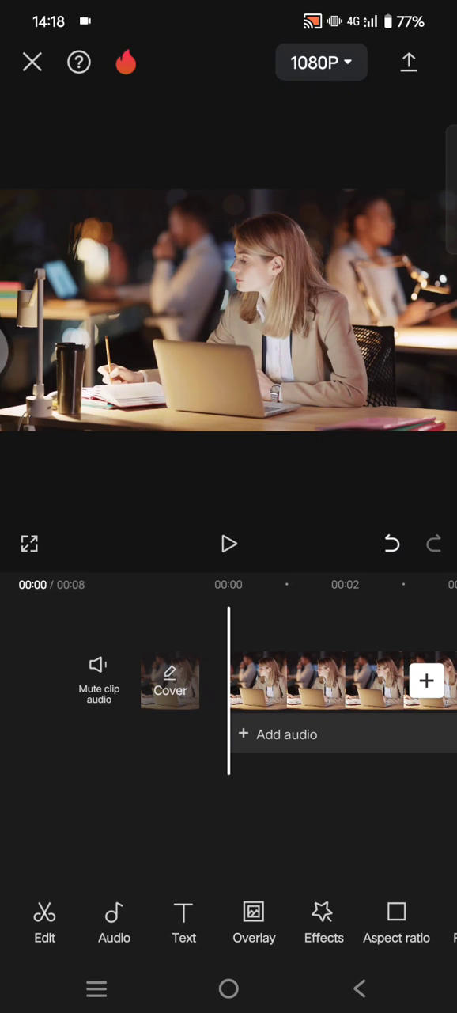
pyautogui.click(228, 545)
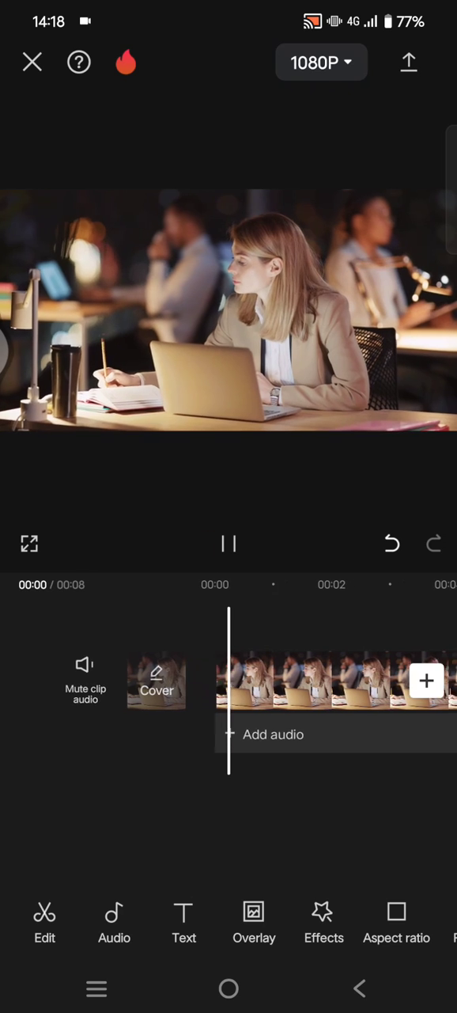